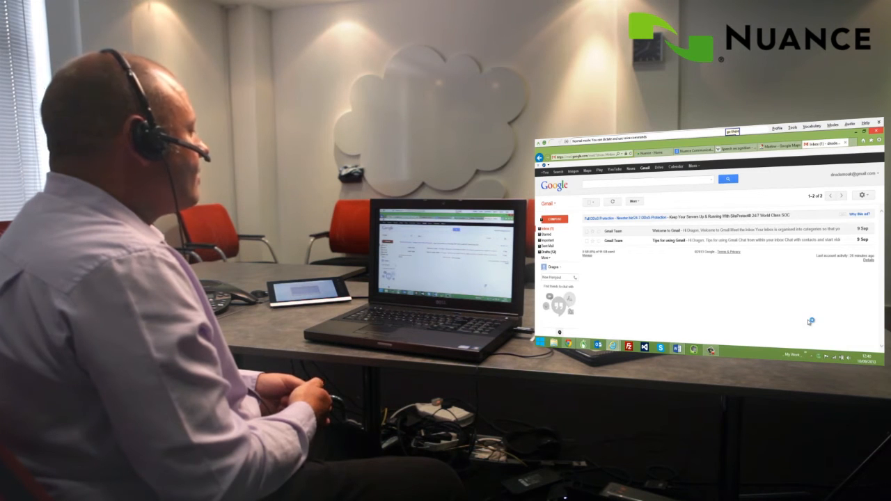
Compose a new message to the dictated recipient with subject 'Dragon Naturally Speaking'
click(552, 219)
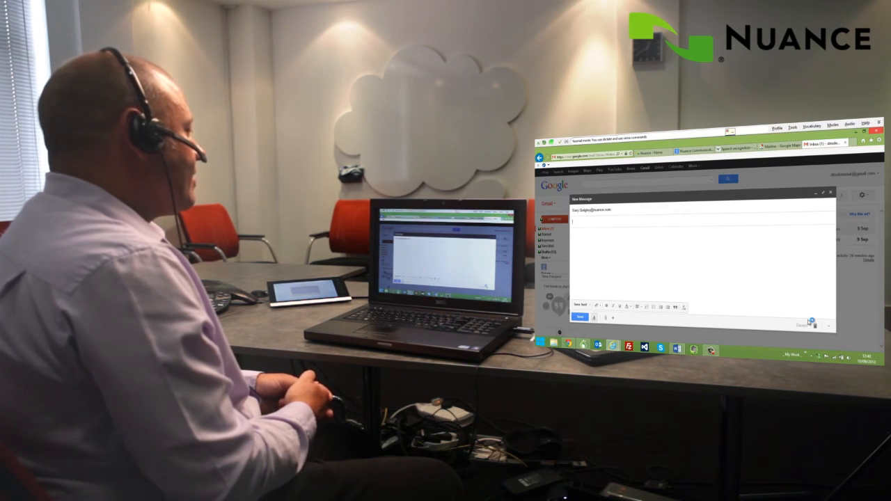
text(Dragon Naturally Speaking)
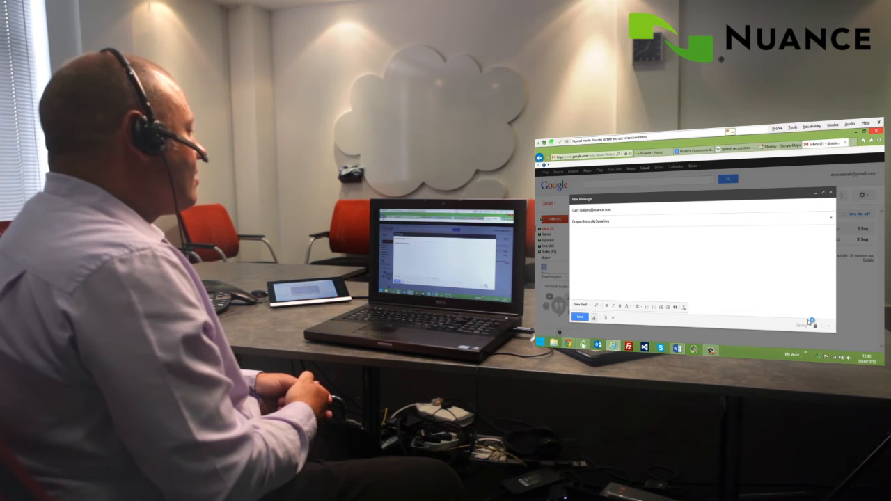